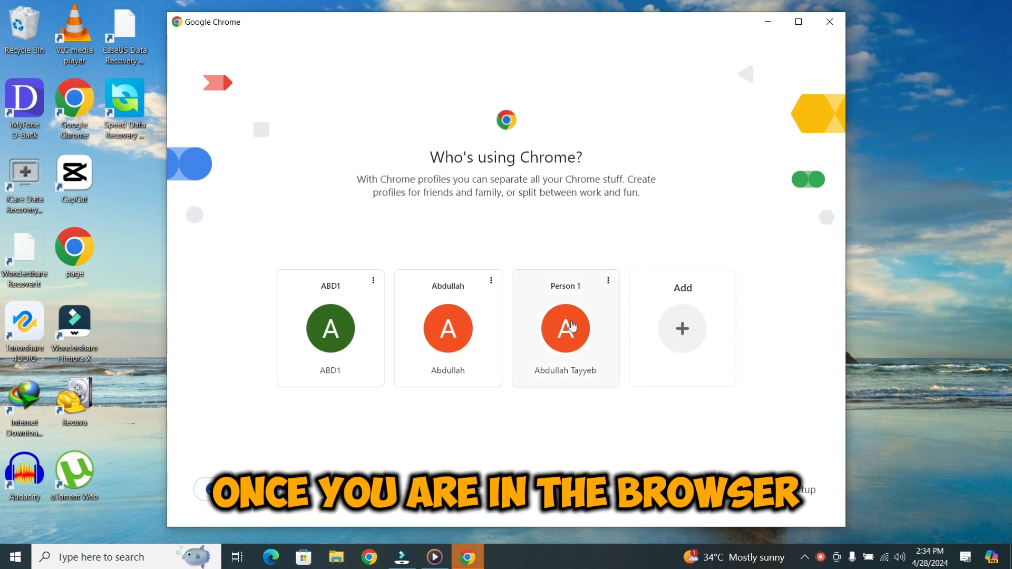
Step: Choose the third profile card in 'Who's using Chrome?' to open a new tab
left_click(565, 328)
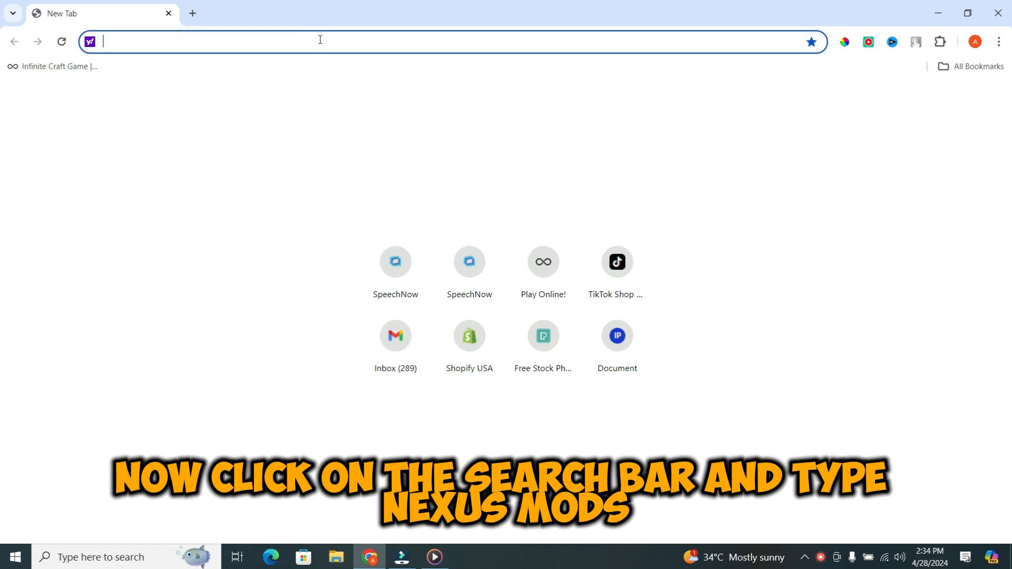
Step: Search for 'nexus Mods' from the address bar
type("nexus Mods")
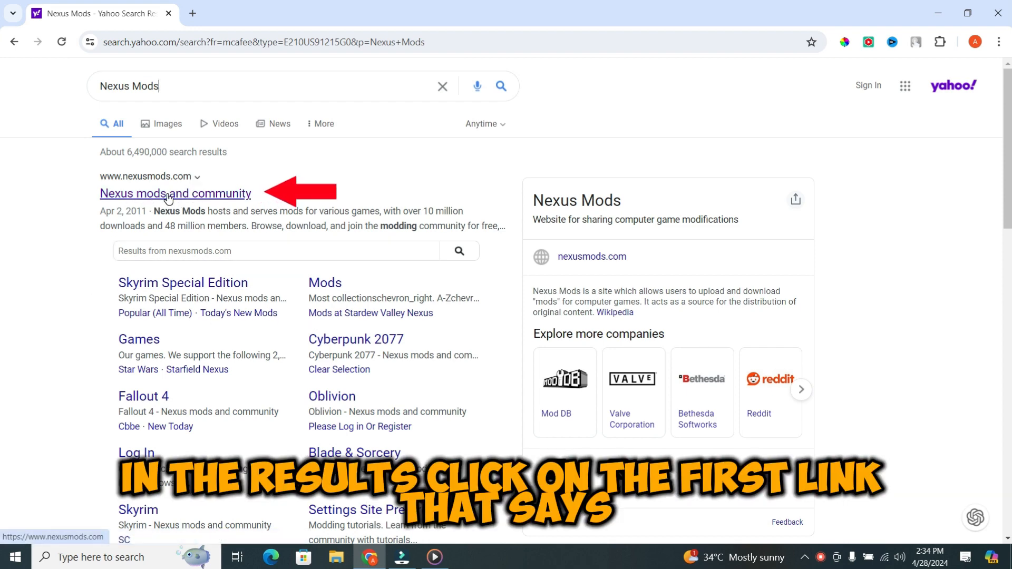
Step: Open the 'Nexus mods and community' result, then log in as the existing account
left_click(175, 193)
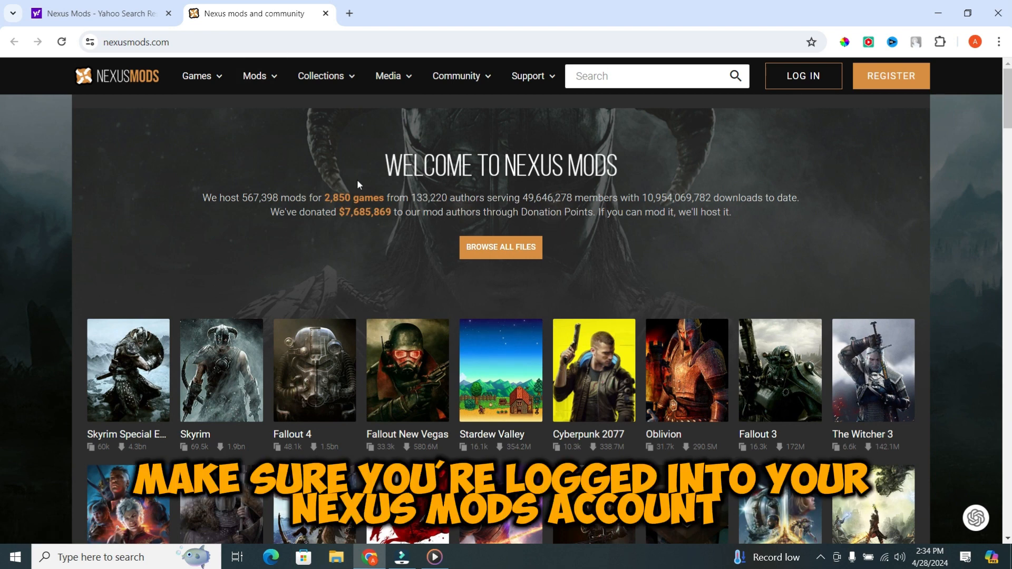
mouse_move(802, 76)
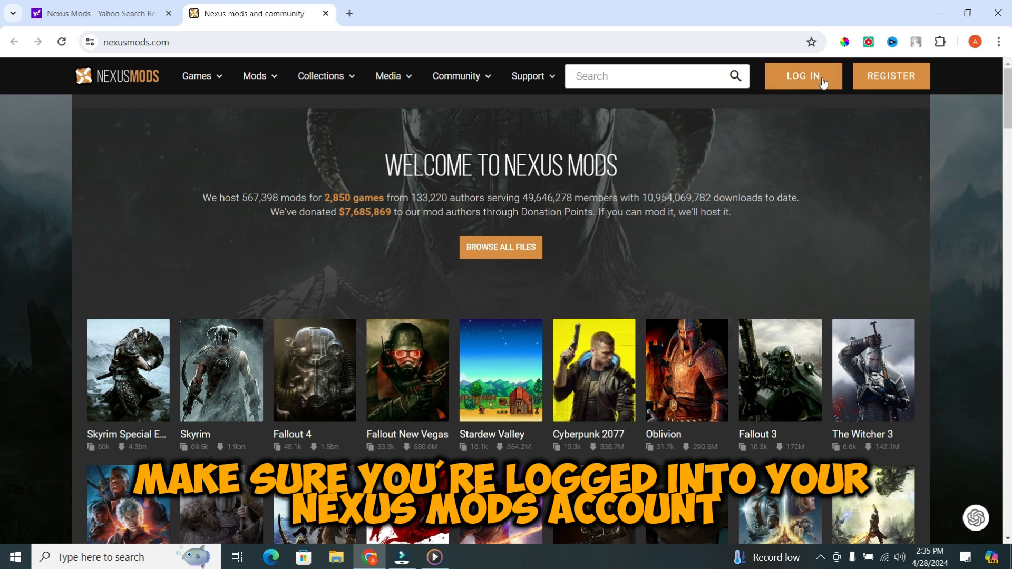
mouse_move(874, 110)
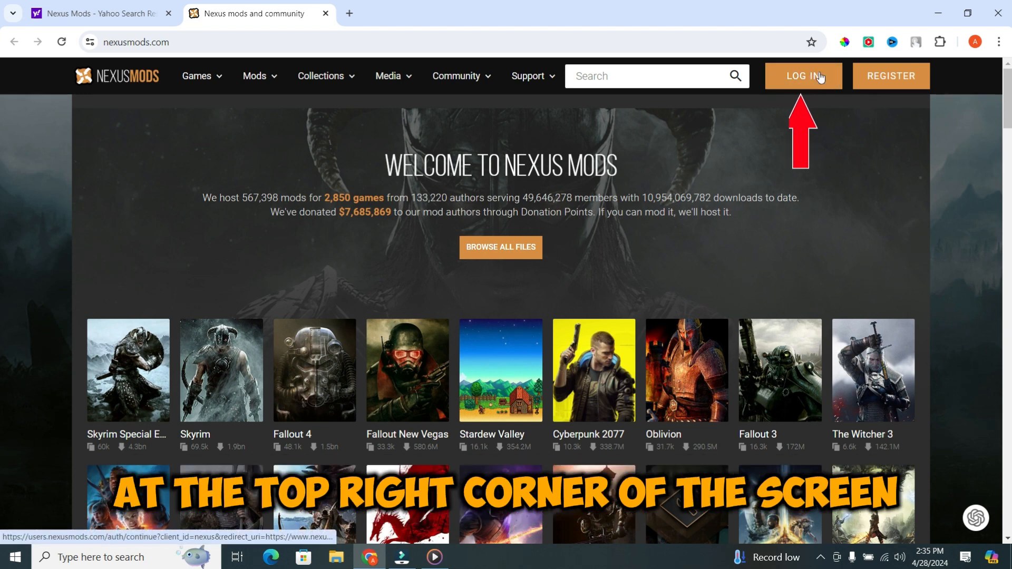
mouse_move(788, 165)
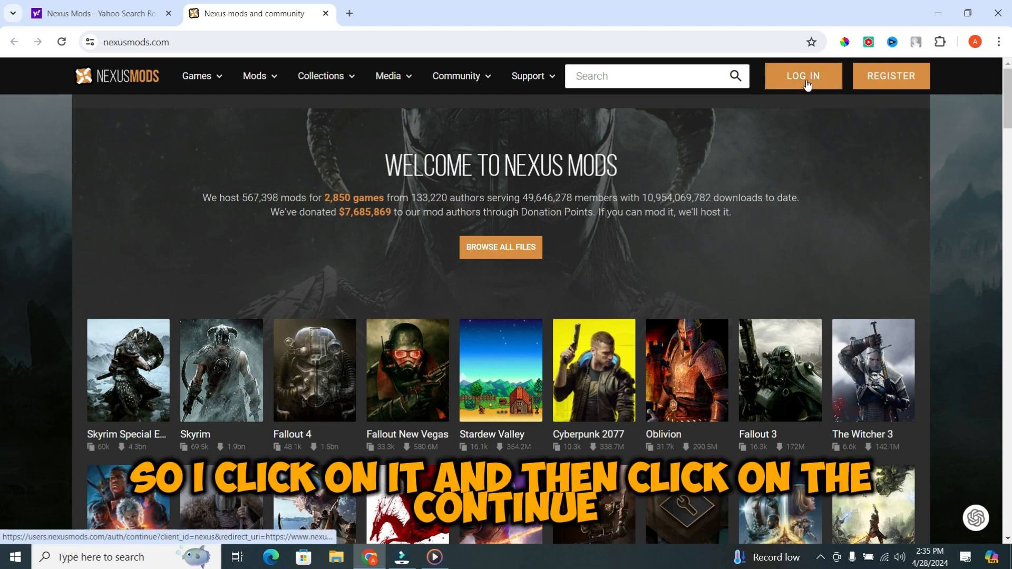
left_click(803, 75)
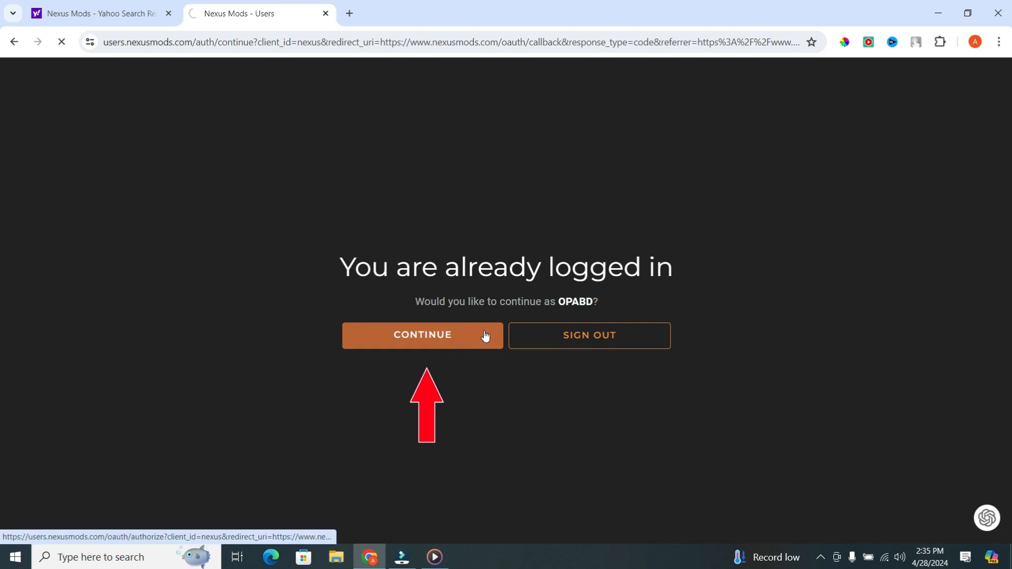
left_click(422, 335)
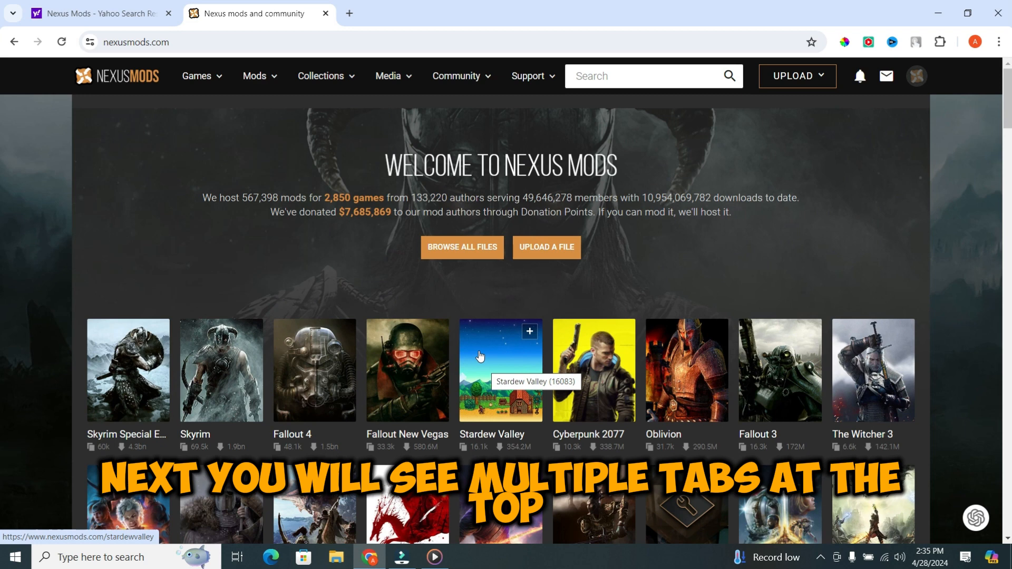
mouse_move(301, 120)
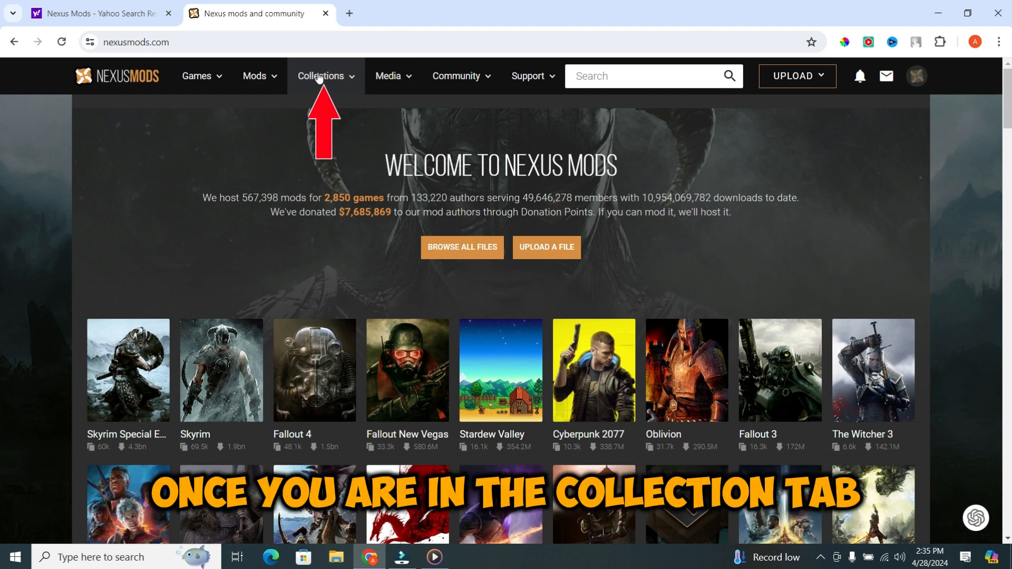
Step: Navigate from the Nexus Mods header to the Vortex mod manager page
left_click(321, 76)
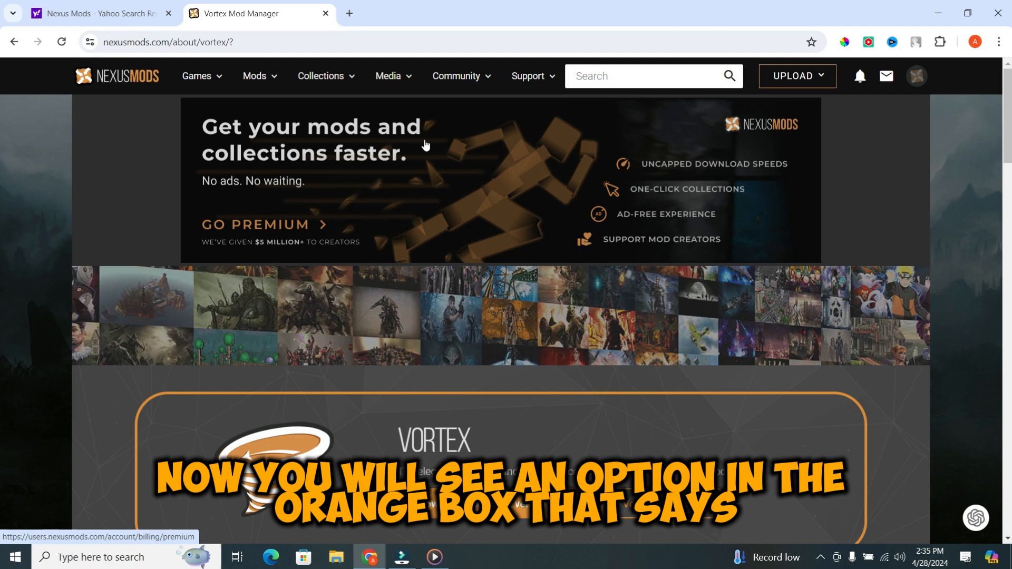
scroll("down", 3)
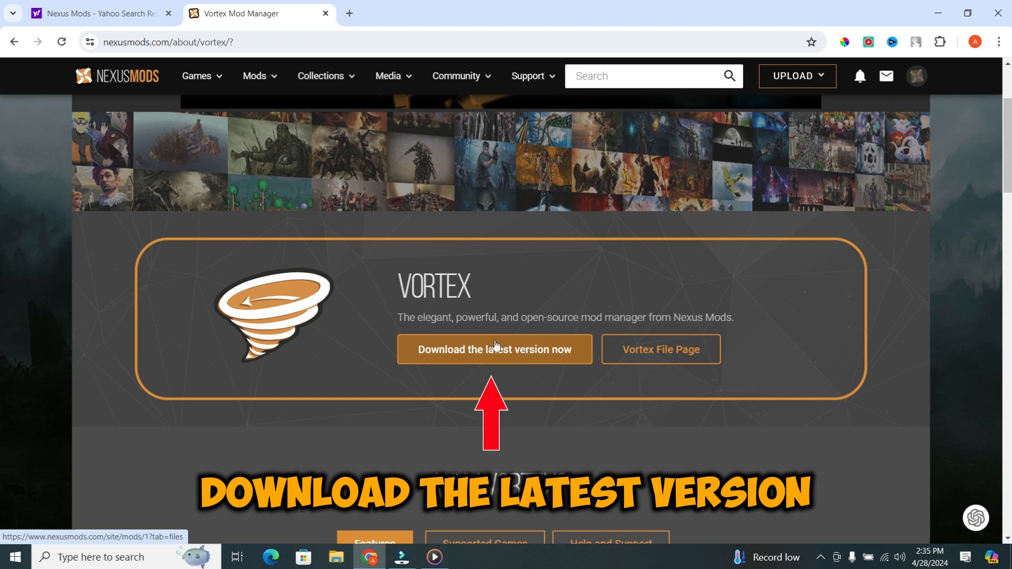
Step: Choose 'Download the latest version now' in the orange Vortex box
left_click(494, 349)
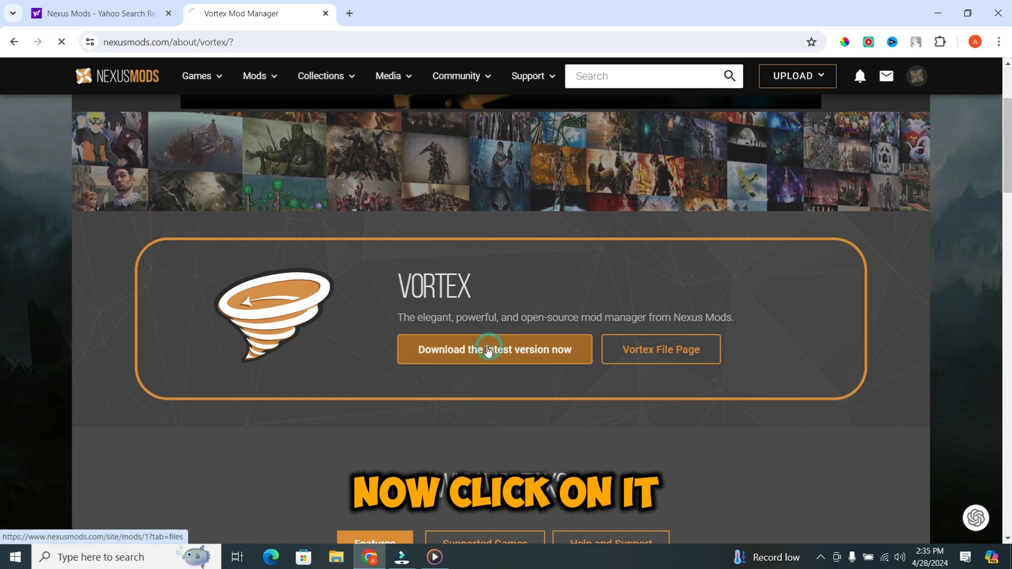
left_click(495, 349)
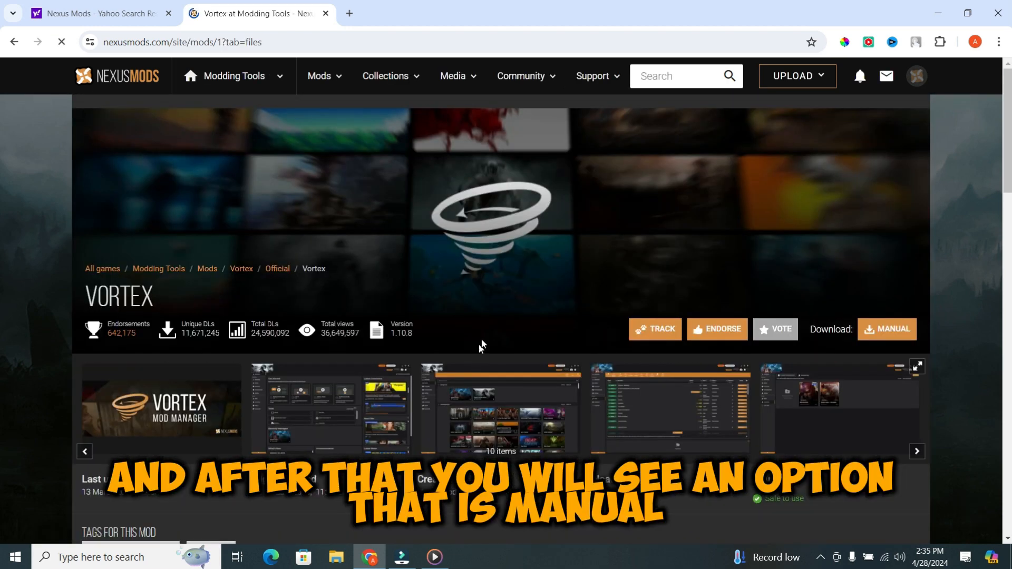
Step: Request the MANUAL download and confirm DOWNLOAD on the 'Additional files required' popup
left_click(886, 329)
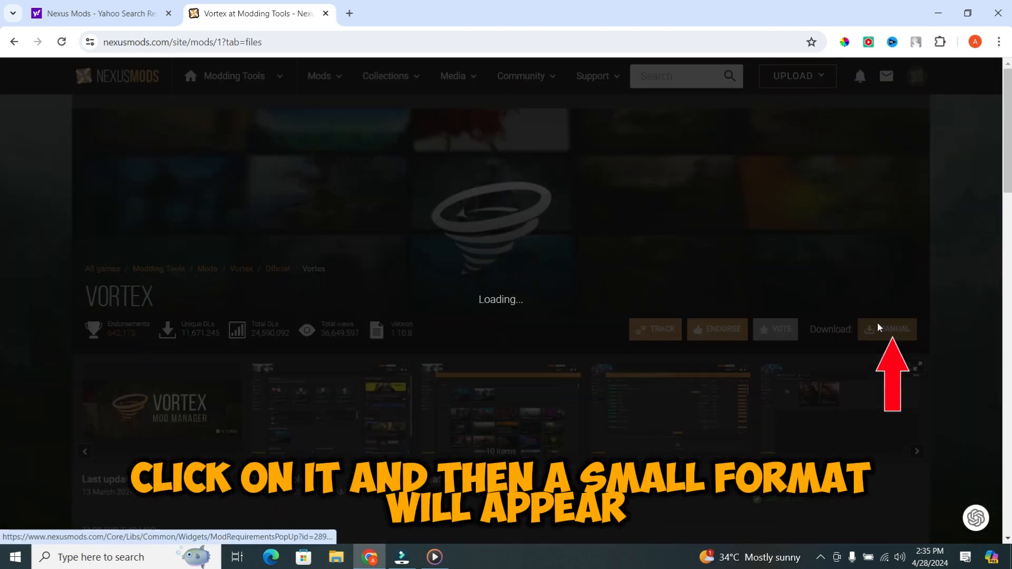
left_click(887, 329)
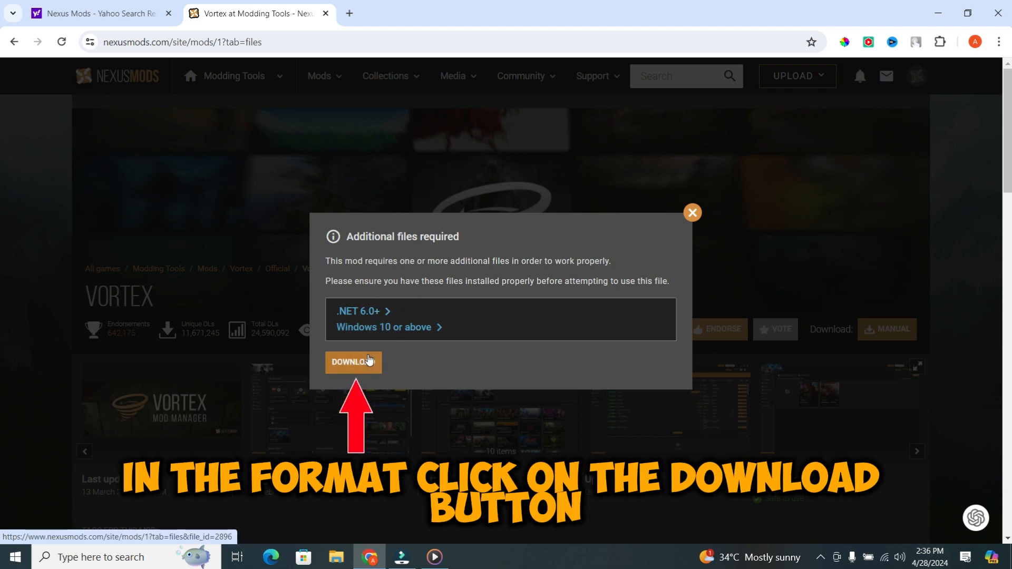
left_click(353, 362)
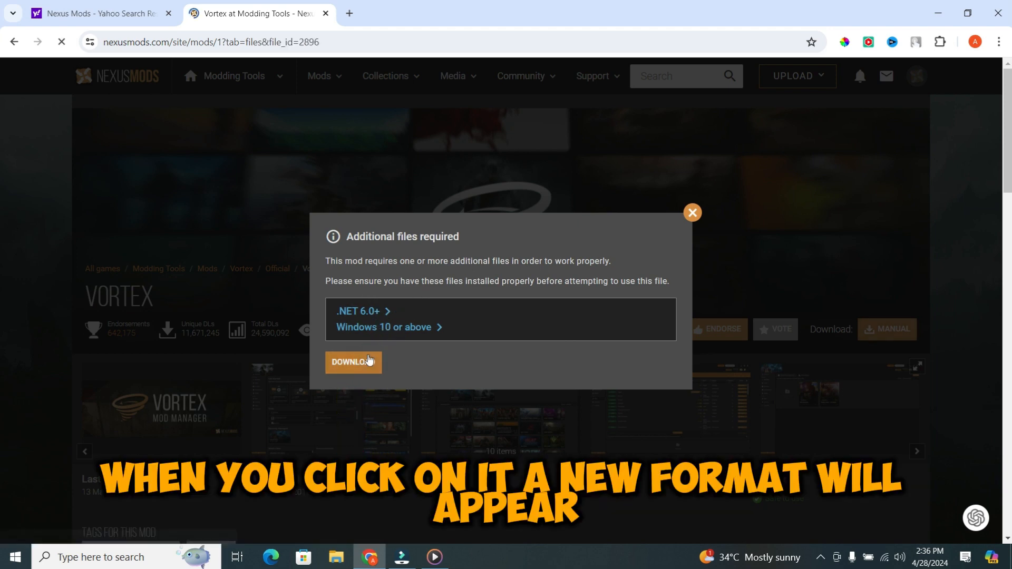
left_click(354, 362)
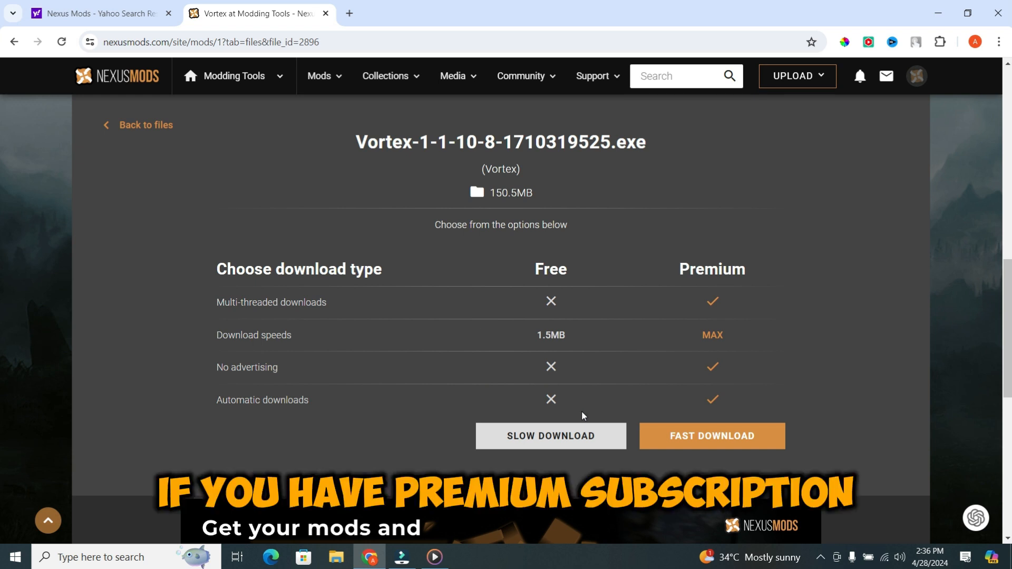
mouse_move(584, 413)
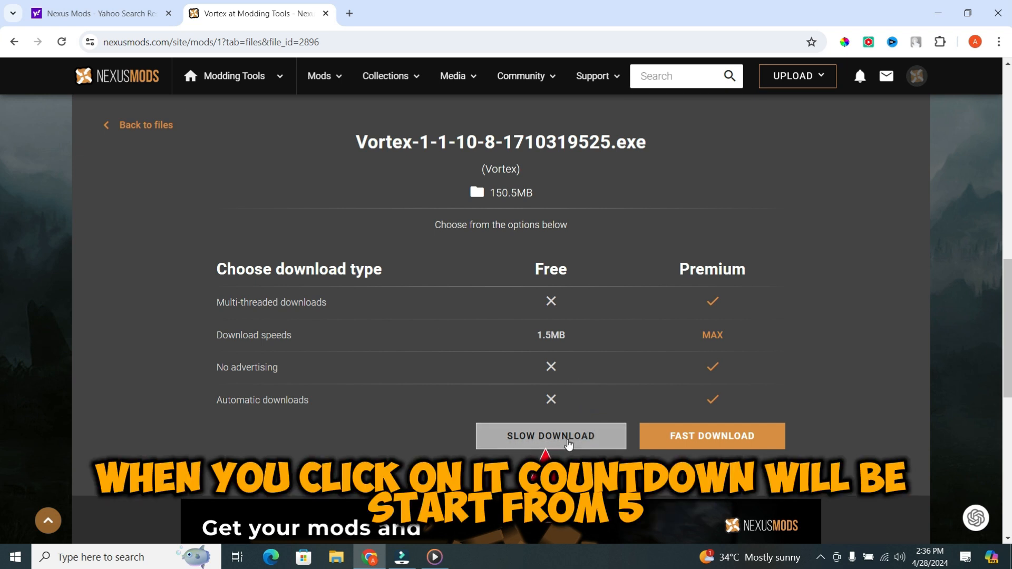
Step: Start the SLOW DOWNLOAD of Vortex 1.10.8 and view it in Chrome's download history
left_click(549, 436)
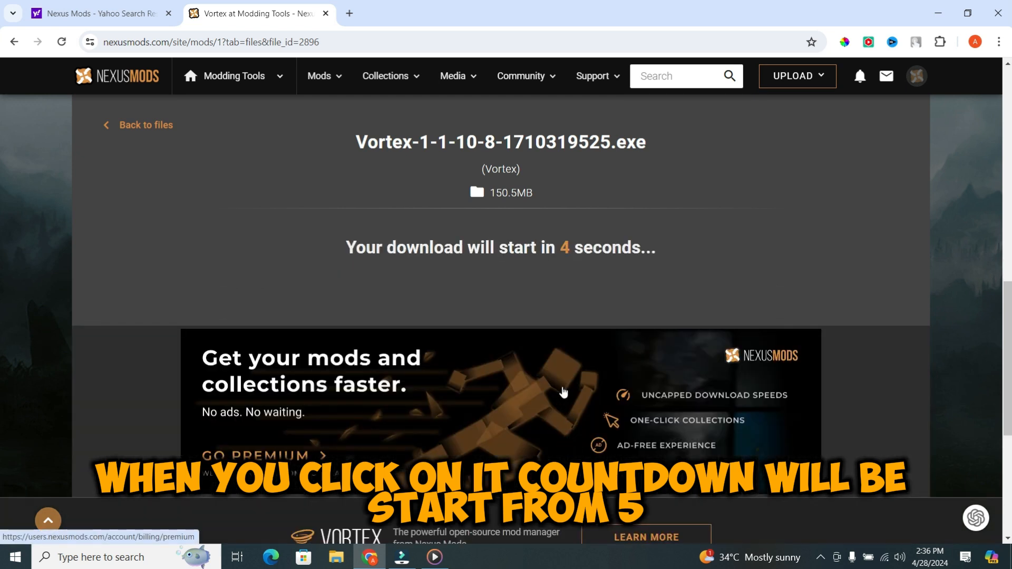
mouse_move(567, 325)
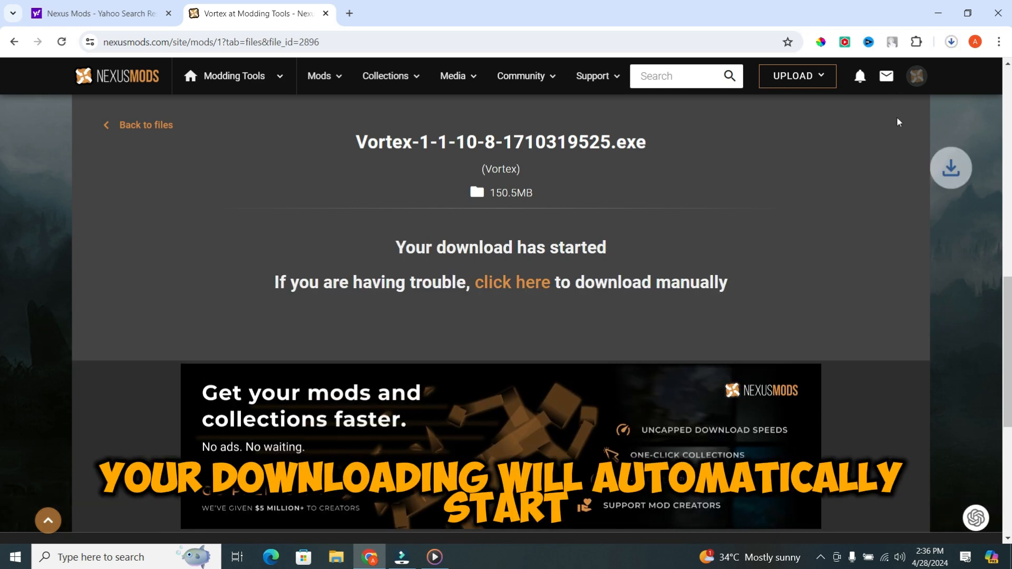
left_click(949, 42)
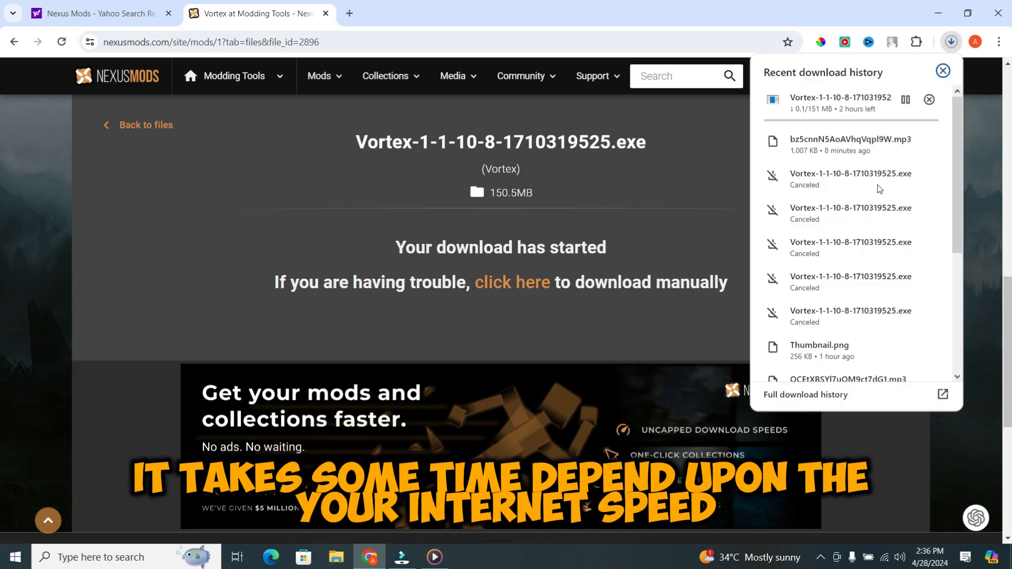